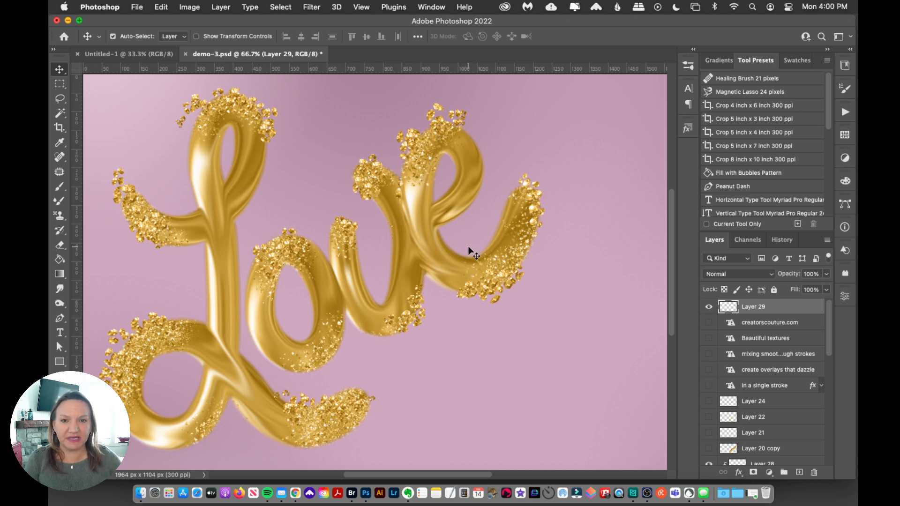
mouse_move(522, 152)
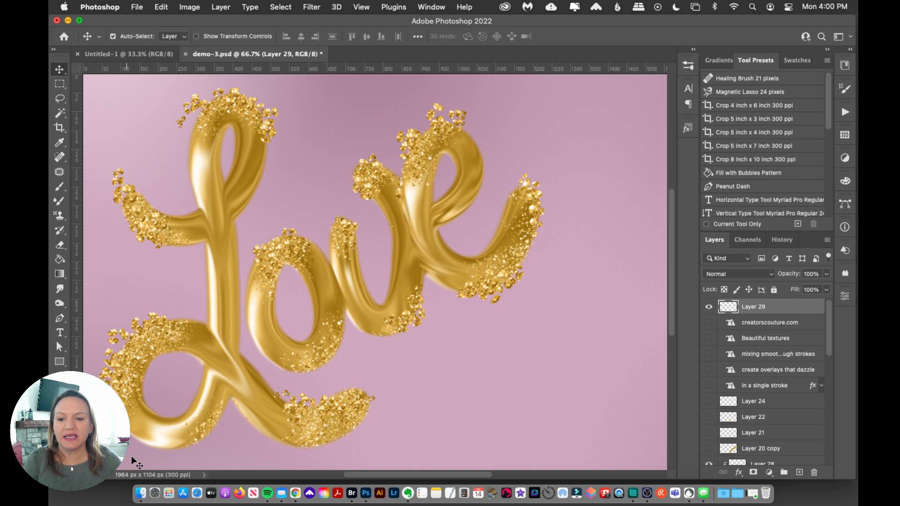
mouse_move(154, 493)
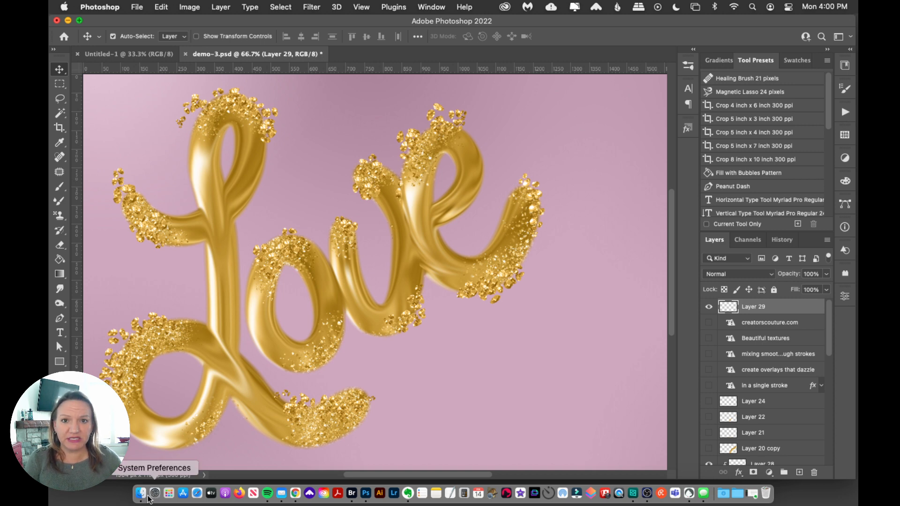
Step: Open 24K-brushes.abr from the 003-24K Brush Magic folder in Finder
click(141, 493)
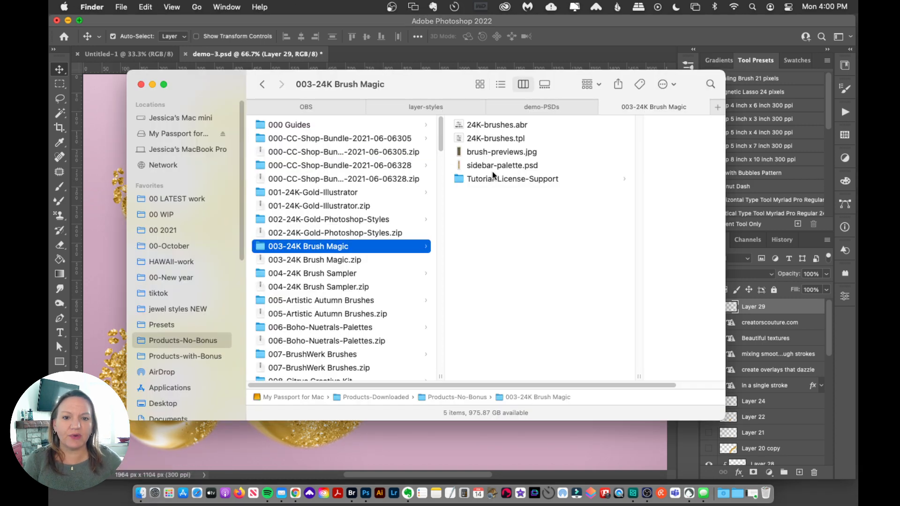
mouse_move(531, 251)
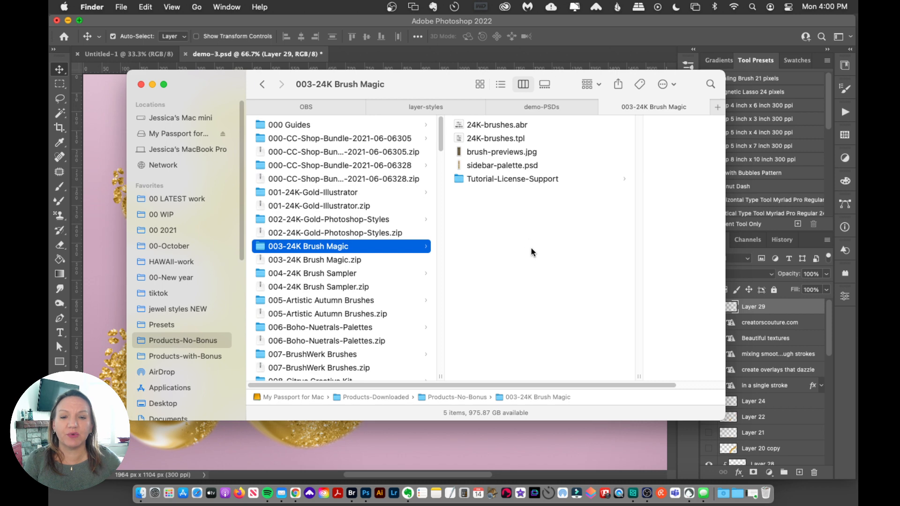
mouse_move(578, 220)
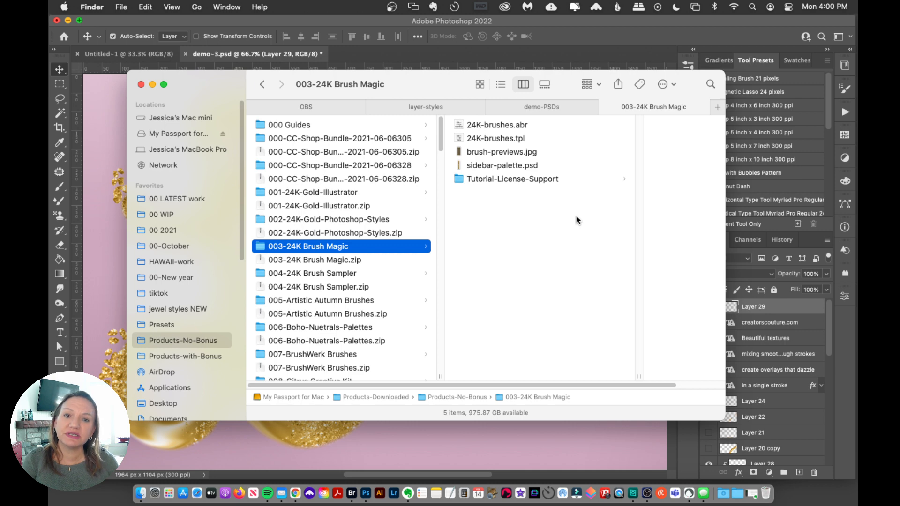
mouse_move(528, 259)
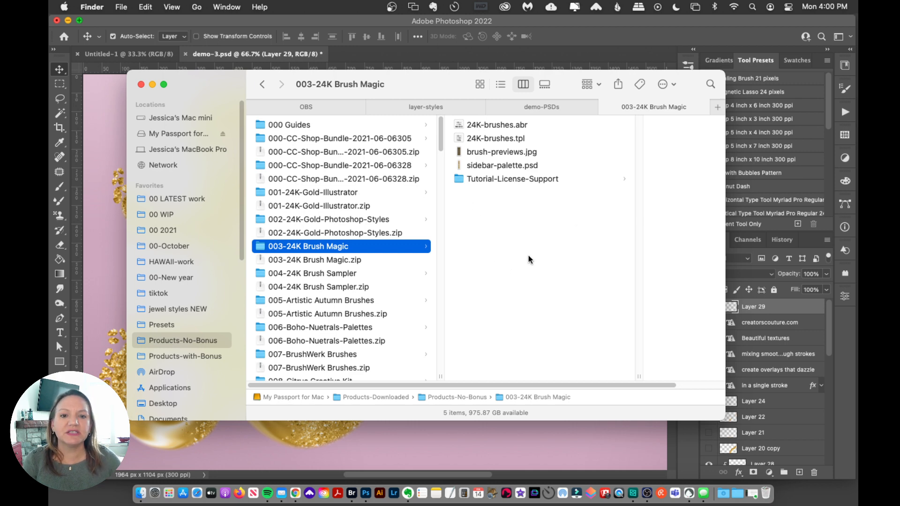
click(496, 125)
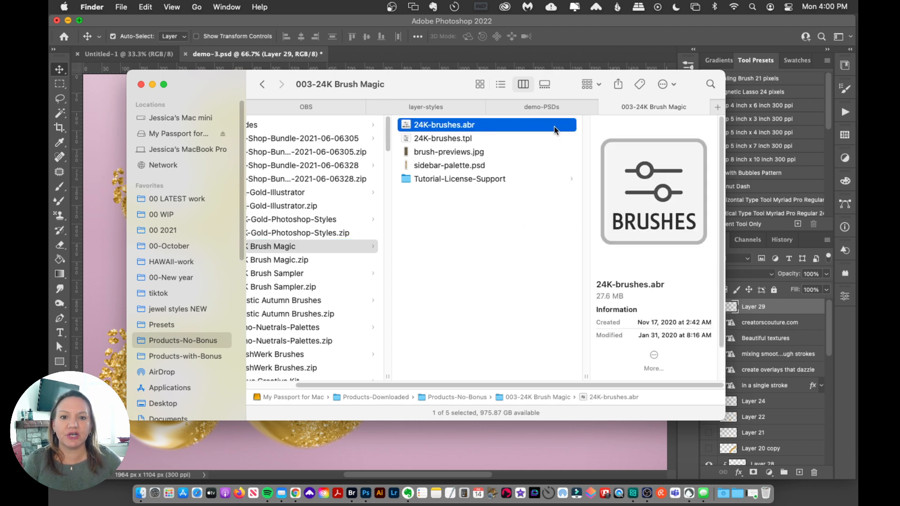
mouse_move(476, 192)
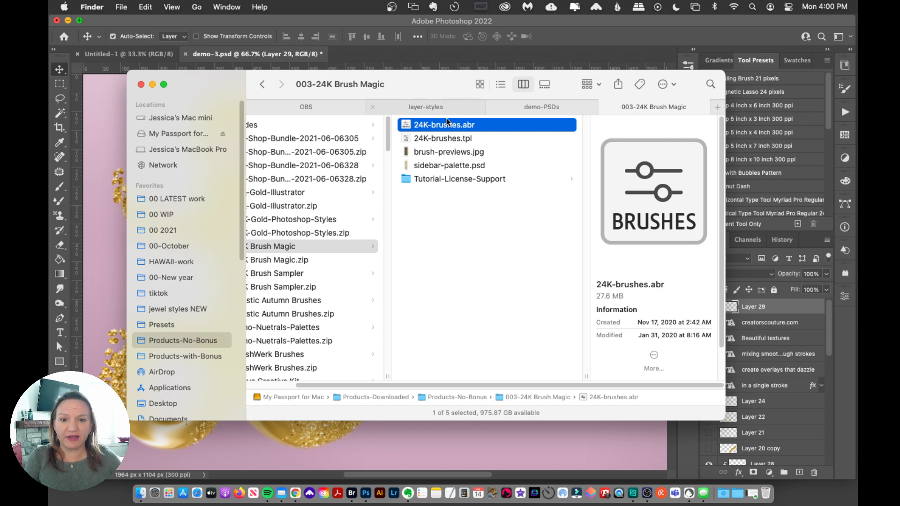
mouse_move(451, 109)
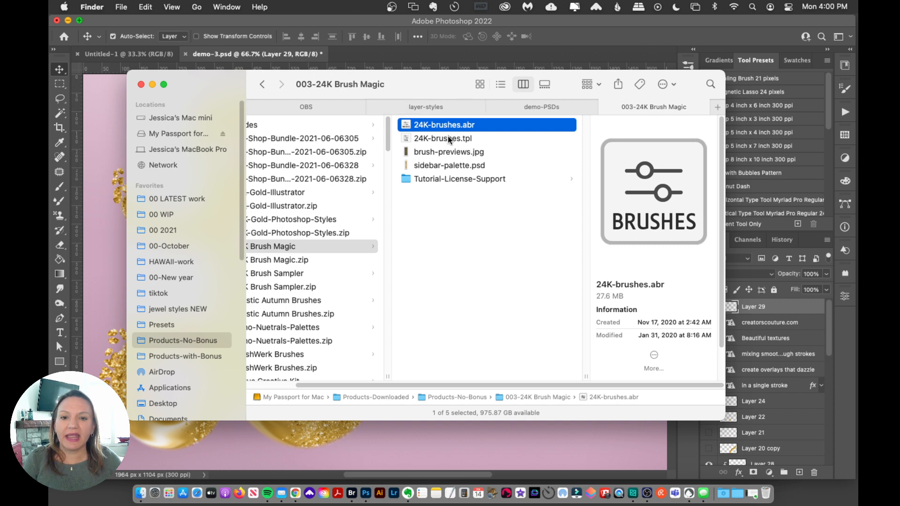
mouse_move(513, 121)
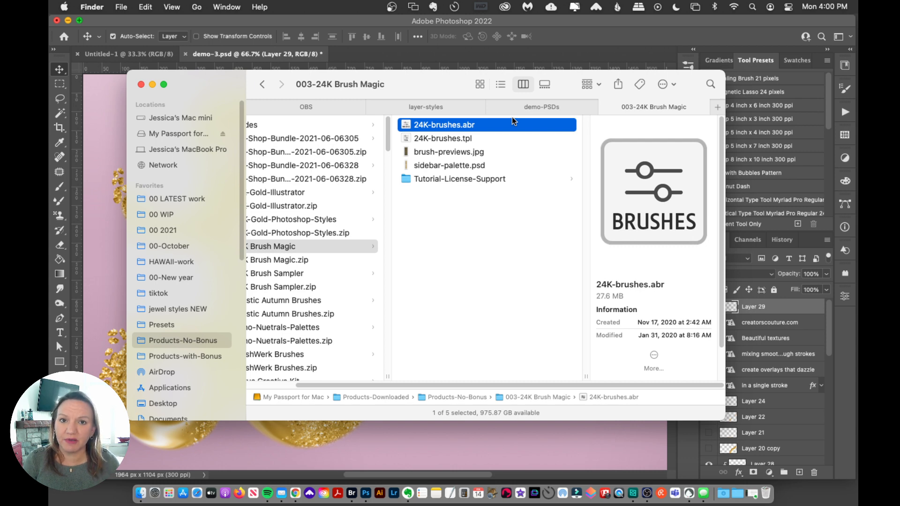
double_click(444, 125)
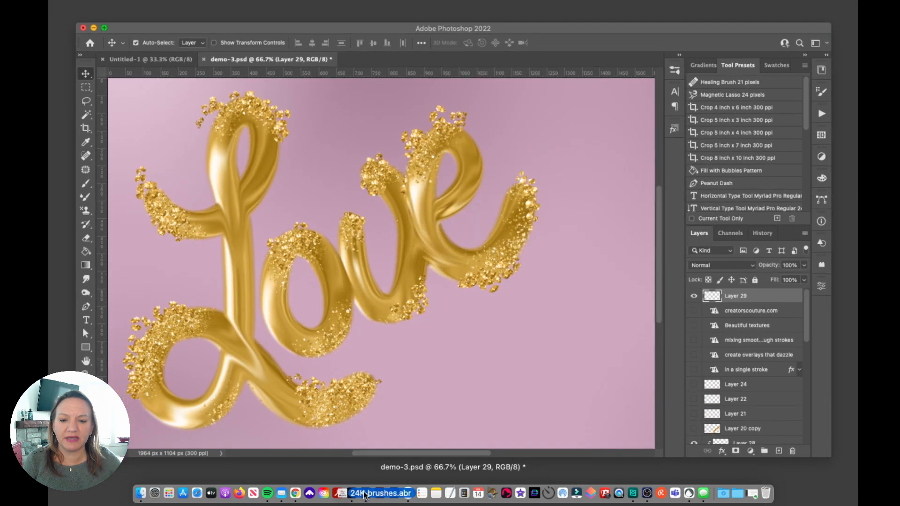
Step: Show the Brushes panel via Window and choose Import Brushes from its menu
click(363, 493)
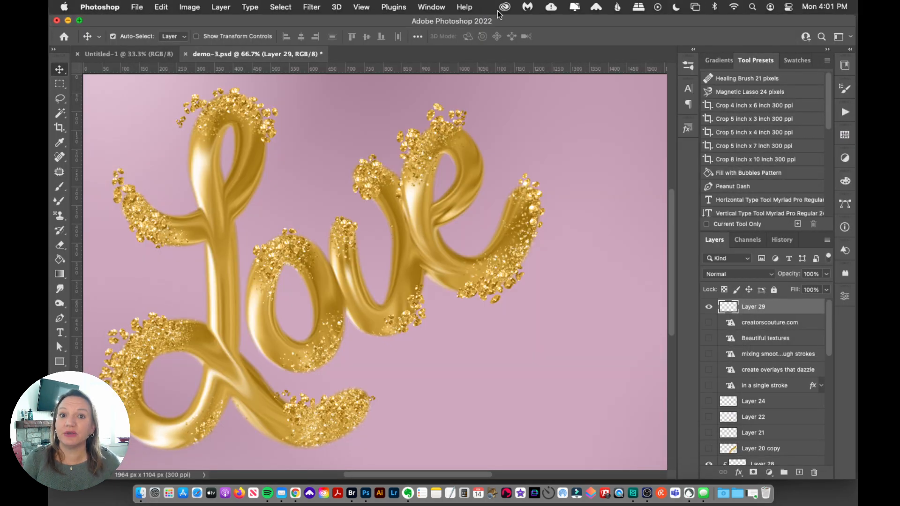
mouse_move(539, 28)
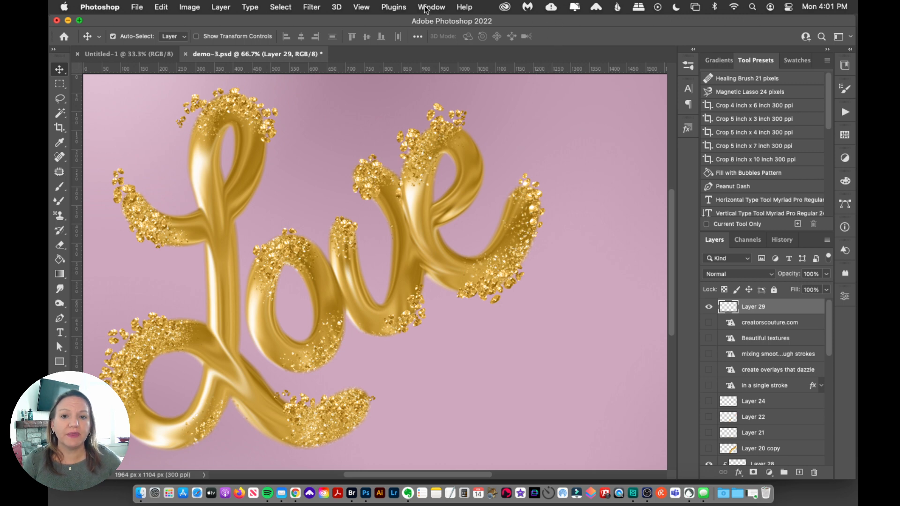
click(431, 7)
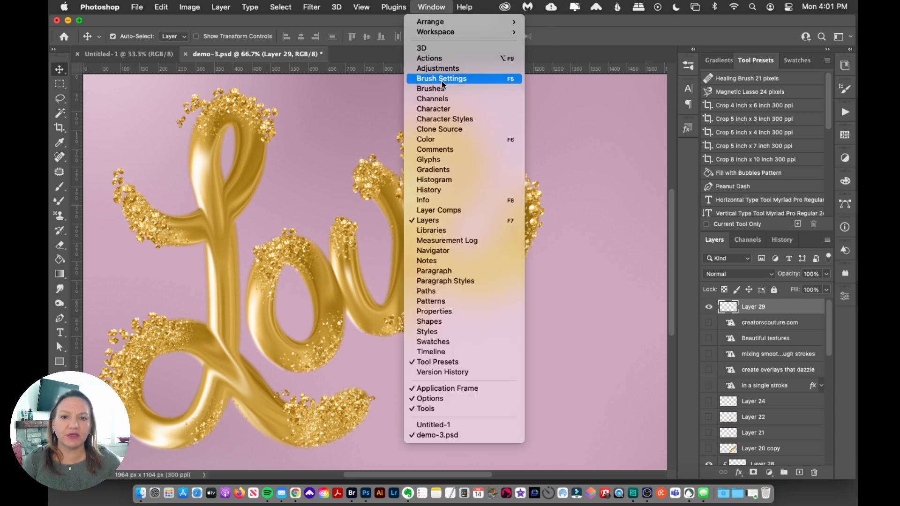
click(431, 88)
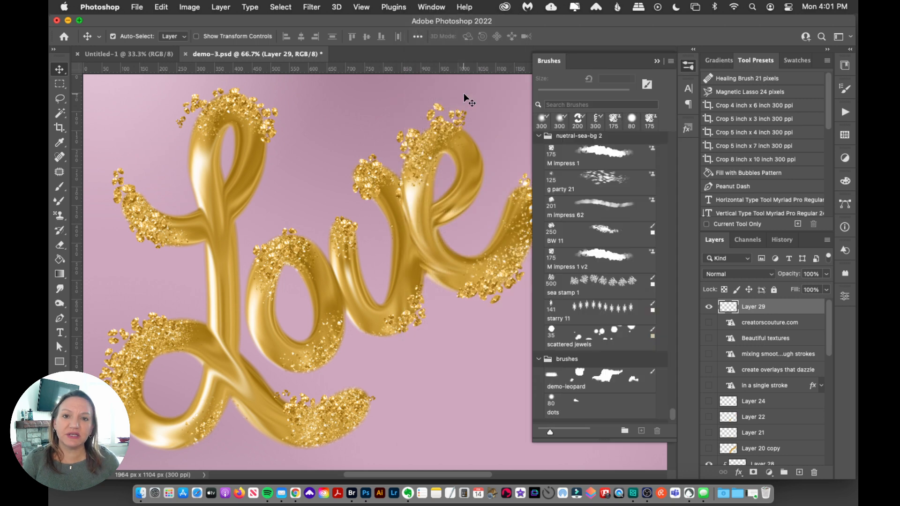
mouse_move(697, 161)
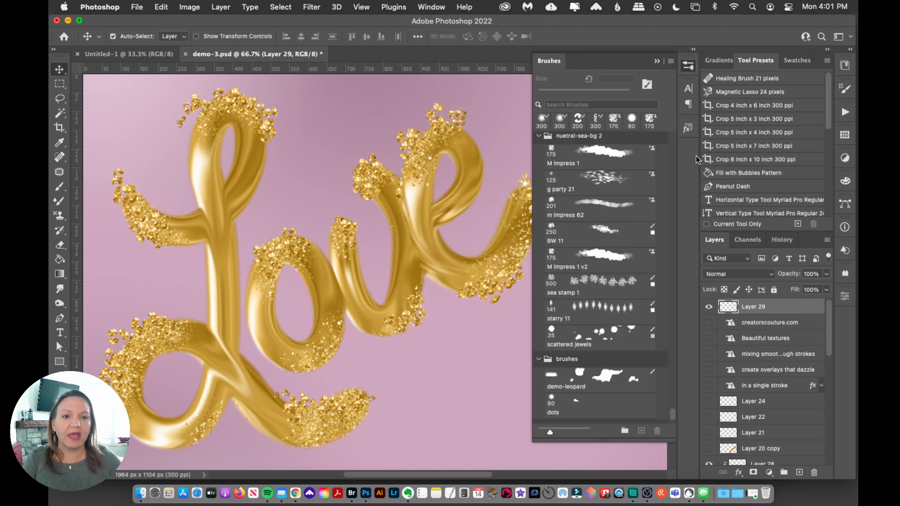
click(668, 61)
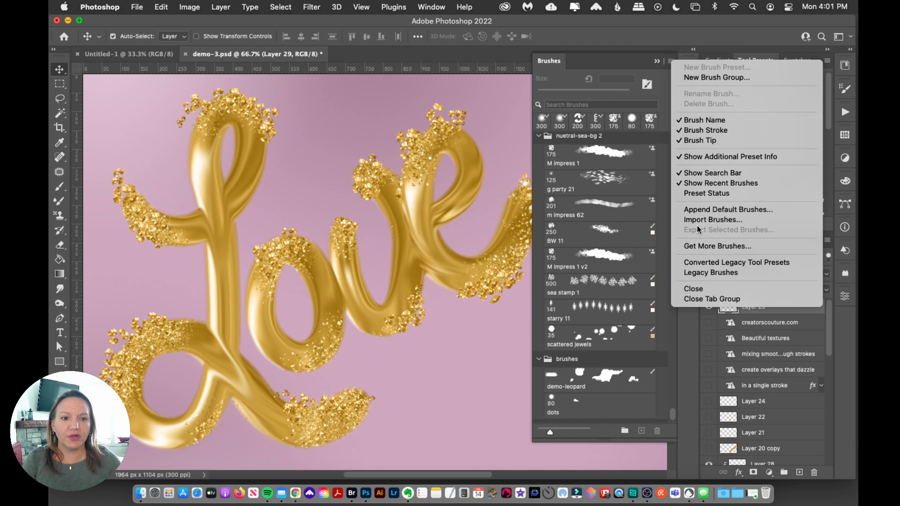
click(717, 246)
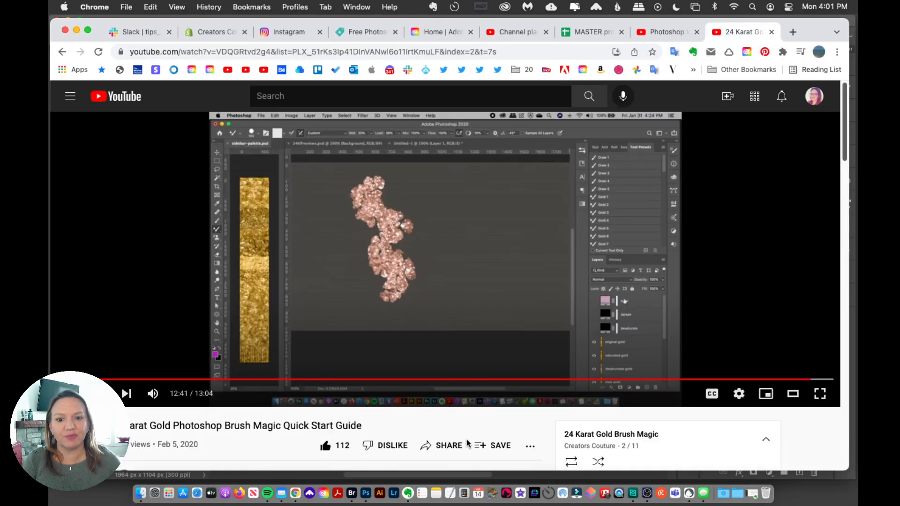
click(365, 493)
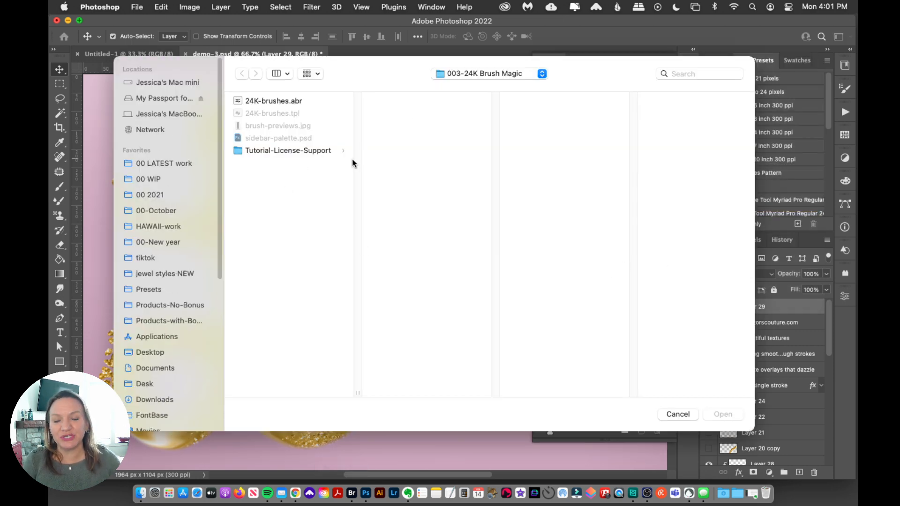
mouse_move(286, 148)
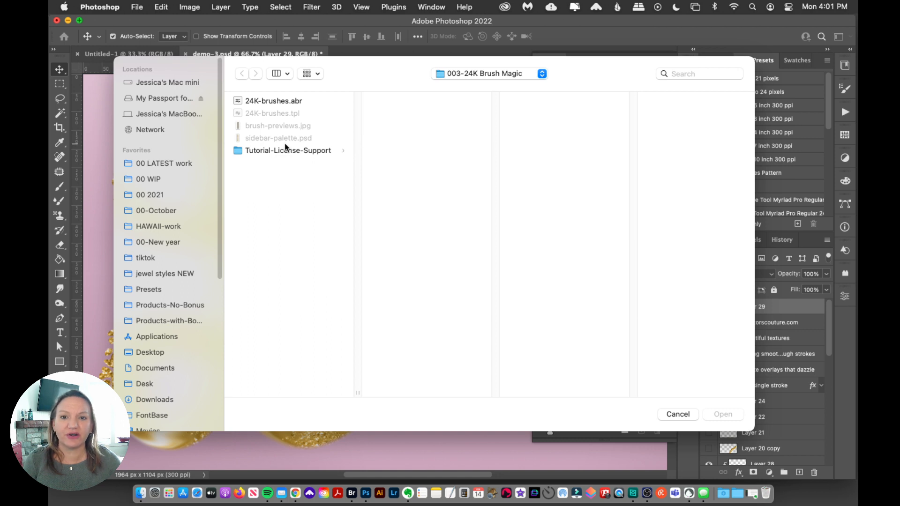
mouse_move(274, 101)
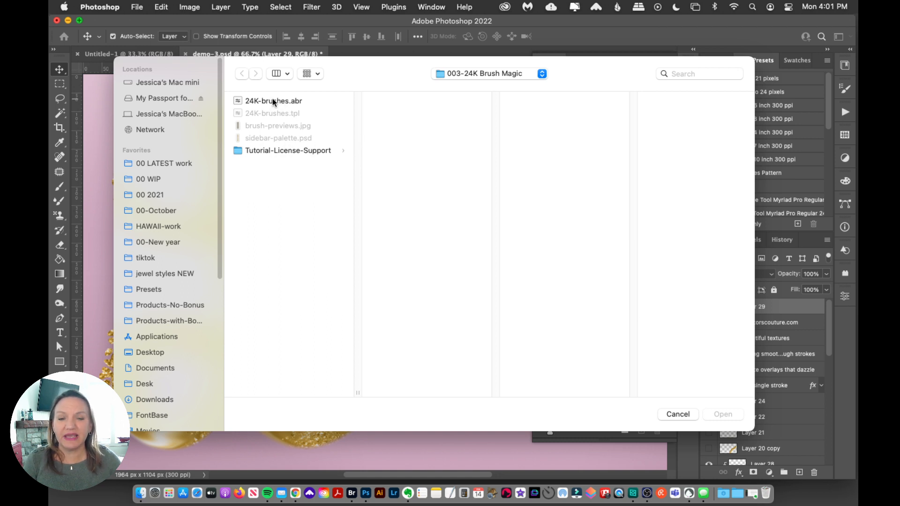
Step: Import 24K-brushes.abr, adding the 24K-brushes group to the Brushes panel
click(273, 101)
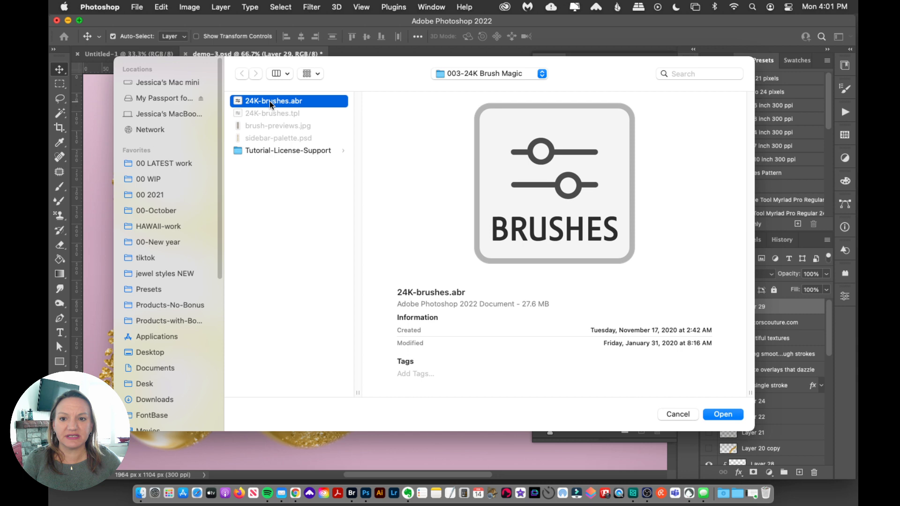
mouse_move(737, 394)
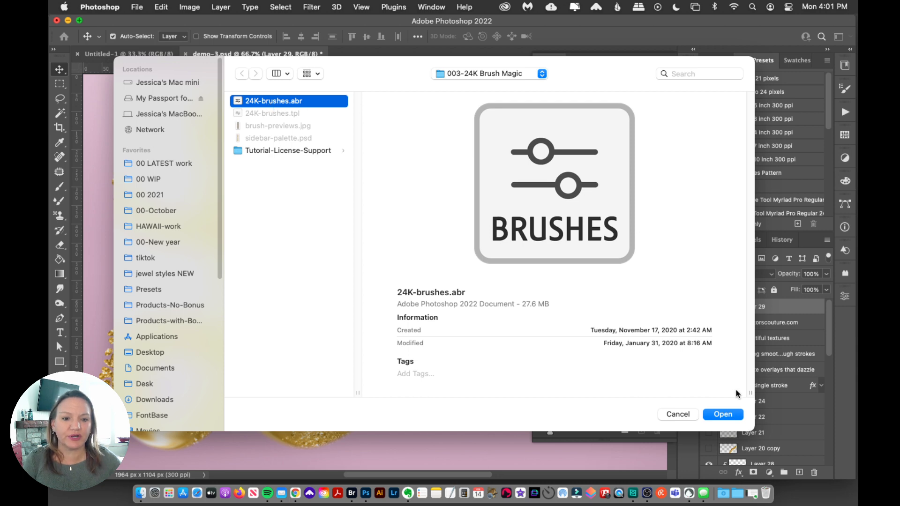
click(723, 414)
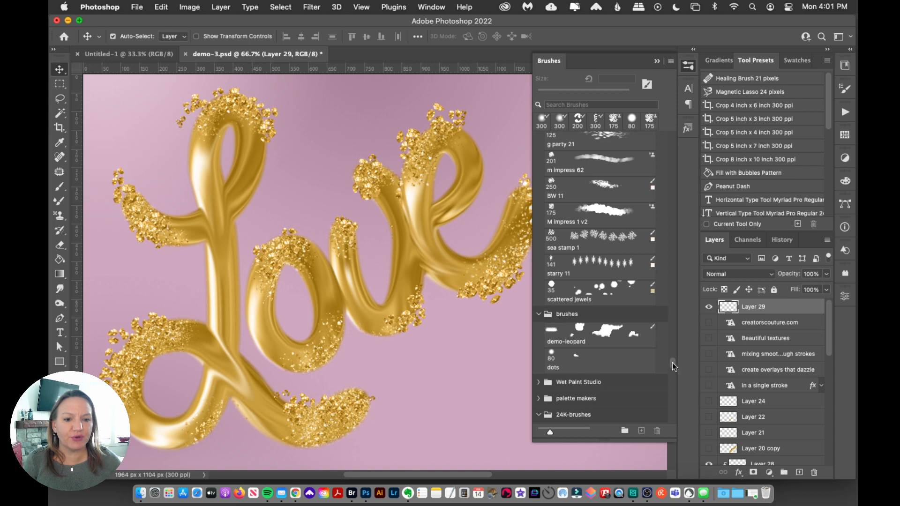
scroll(down, 3)
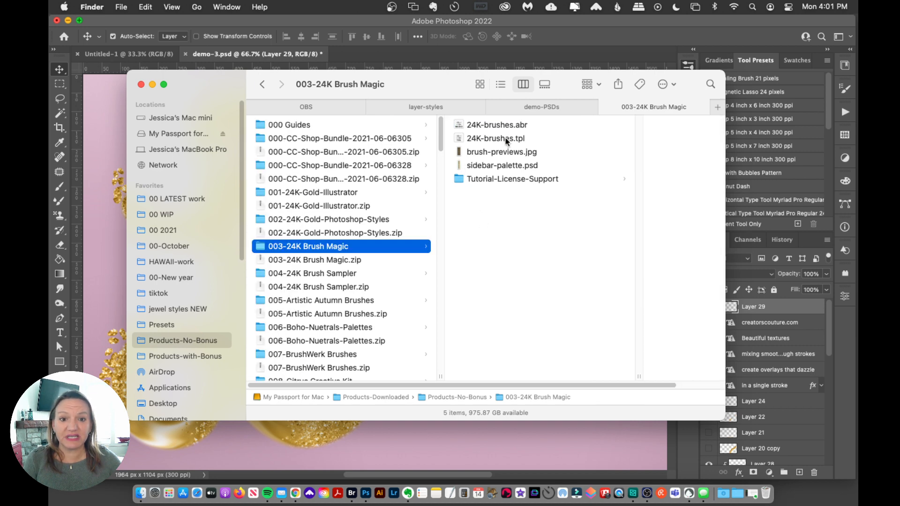
Step: Select the 24K-brushes.tpl file in Finder
click(495, 138)
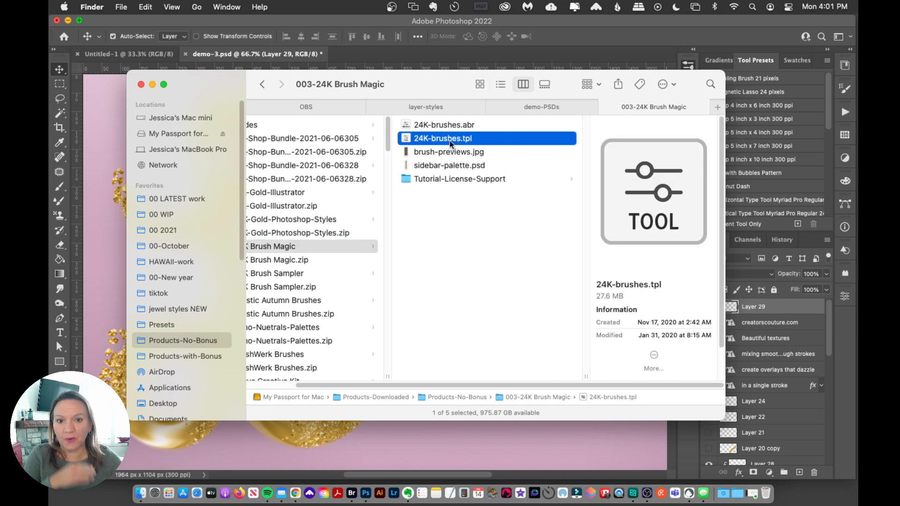
mouse_move(480, 178)
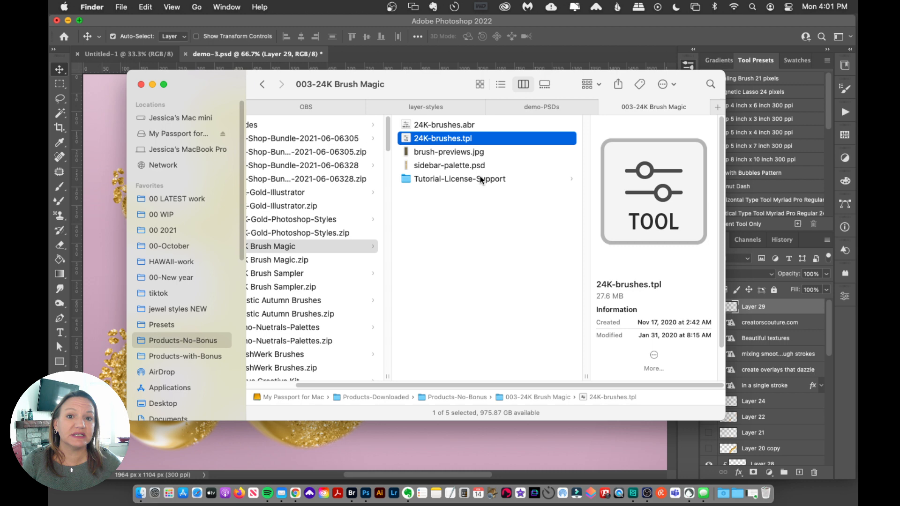
mouse_move(440, 150)
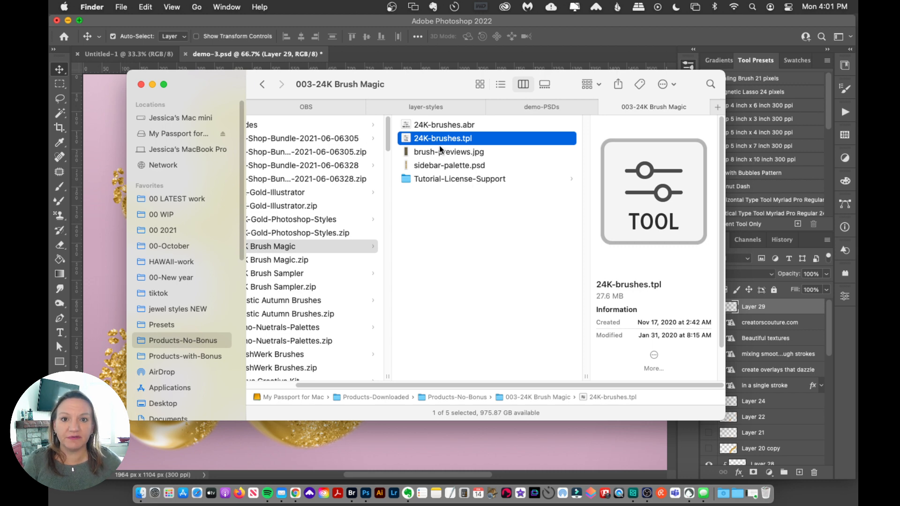
mouse_move(365, 492)
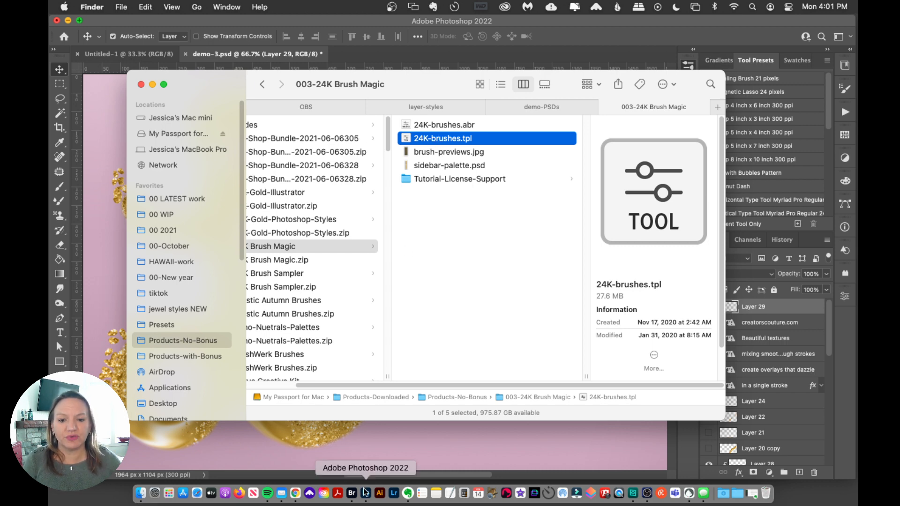
mouse_move(443, 378)
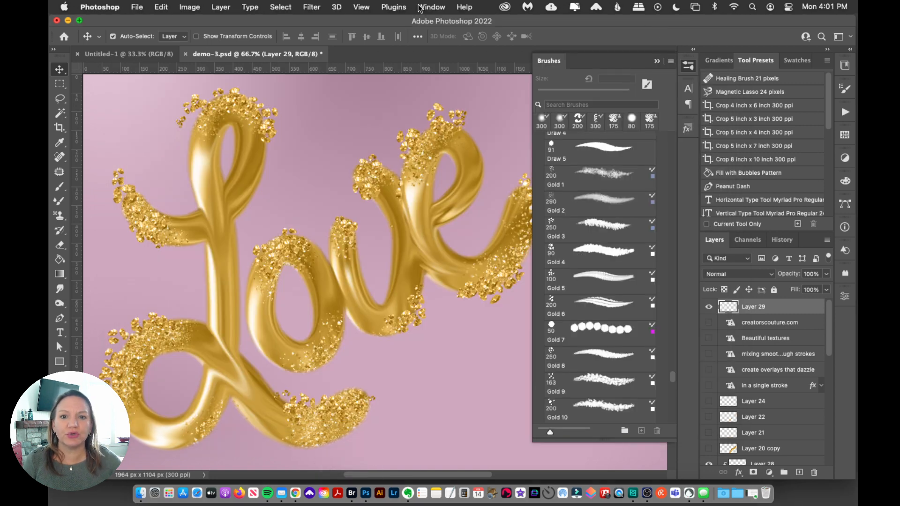
Step: Load 24K-brushes.tpl into Photoshop, bringing up the Load Tool Presets prompt
click(714, 60)
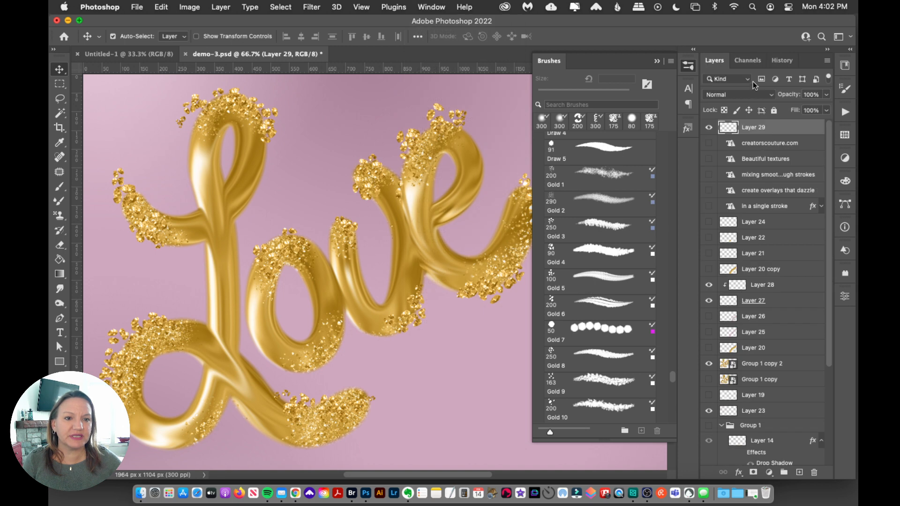
click(431, 7)
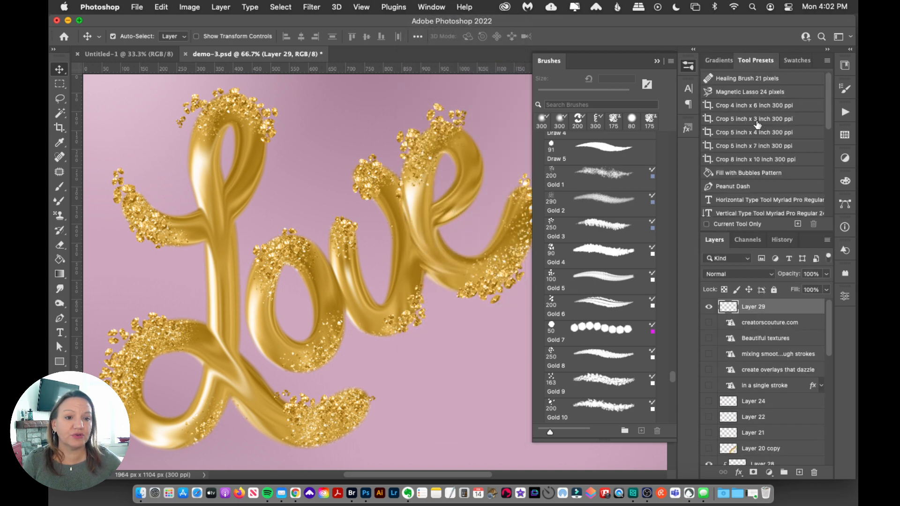
mouse_move(796, 60)
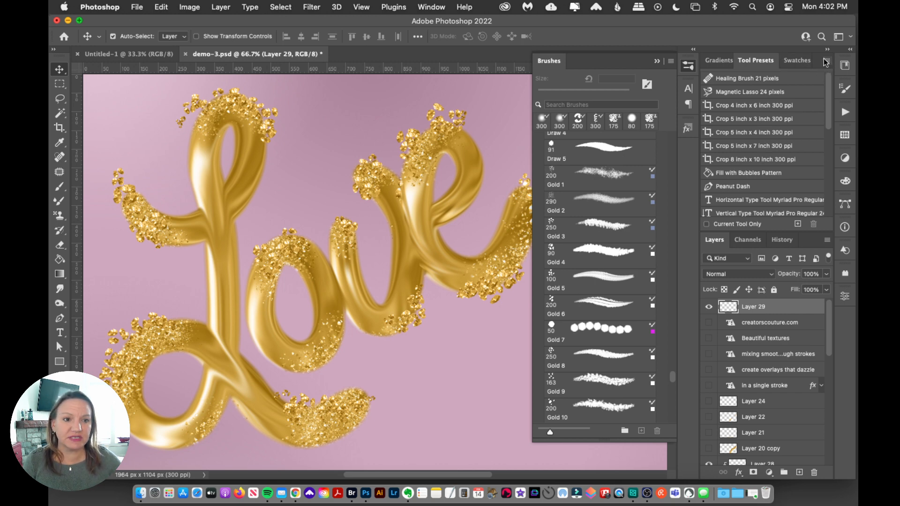
click(825, 61)
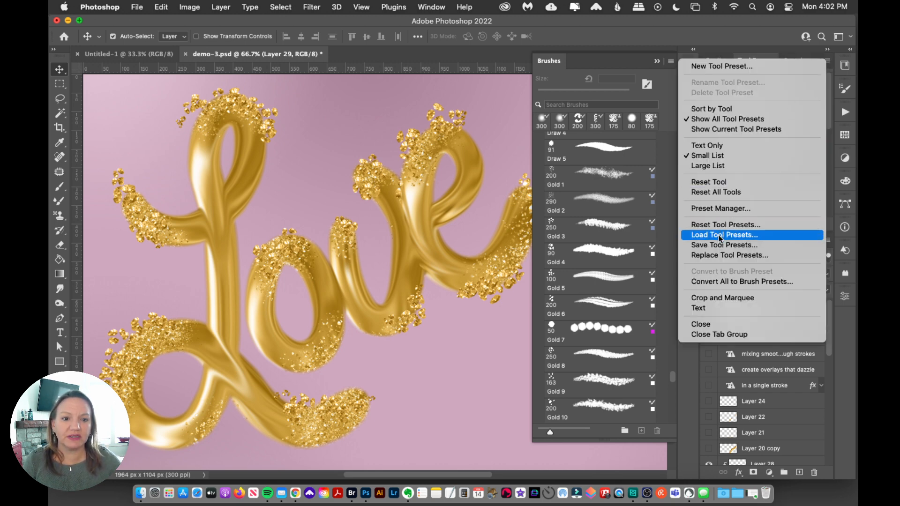
click(724, 235)
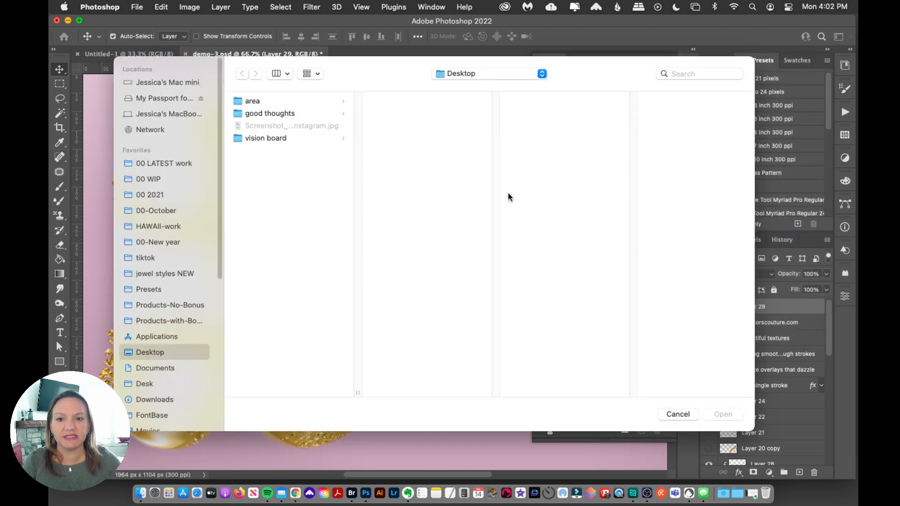
mouse_move(565, 296)
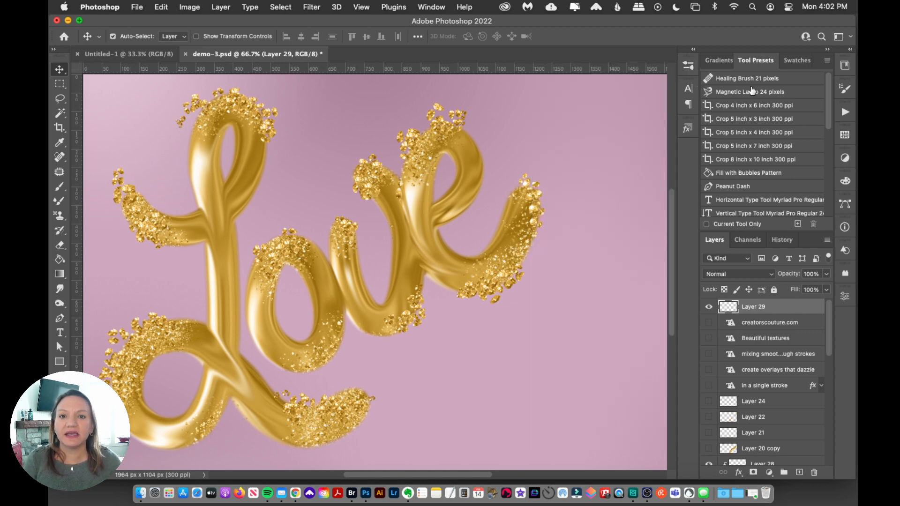
mouse_move(749, 92)
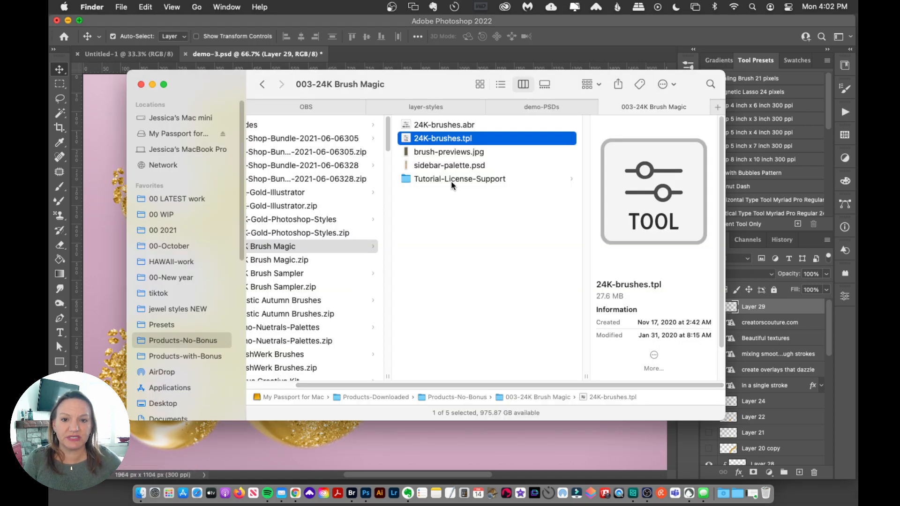
mouse_move(430, 139)
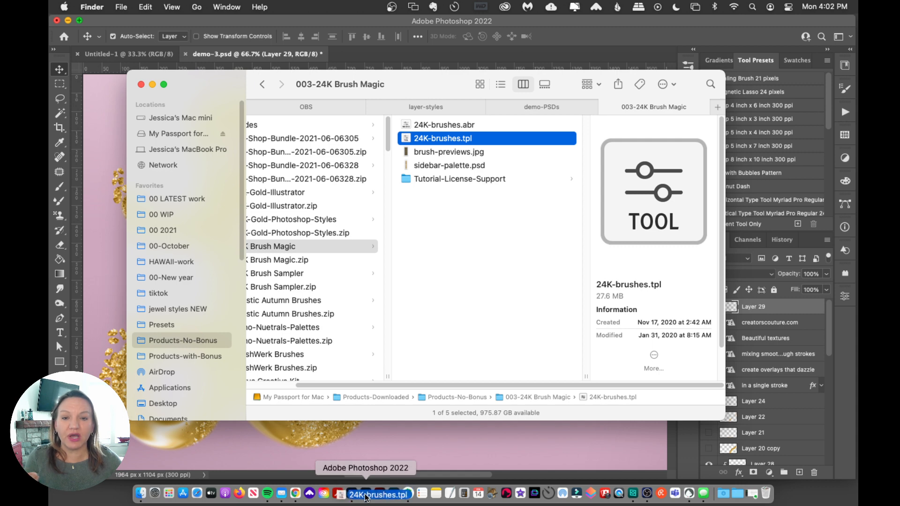
click(365, 493)
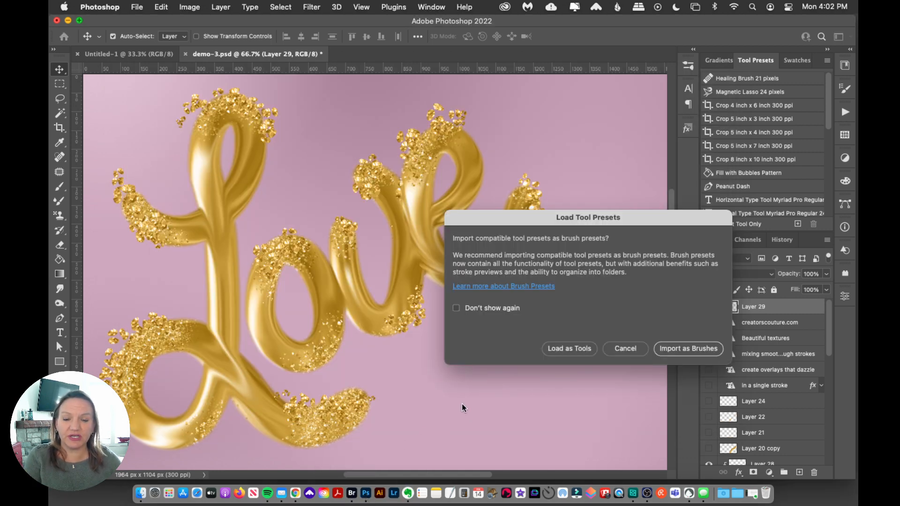
mouse_move(366, 493)
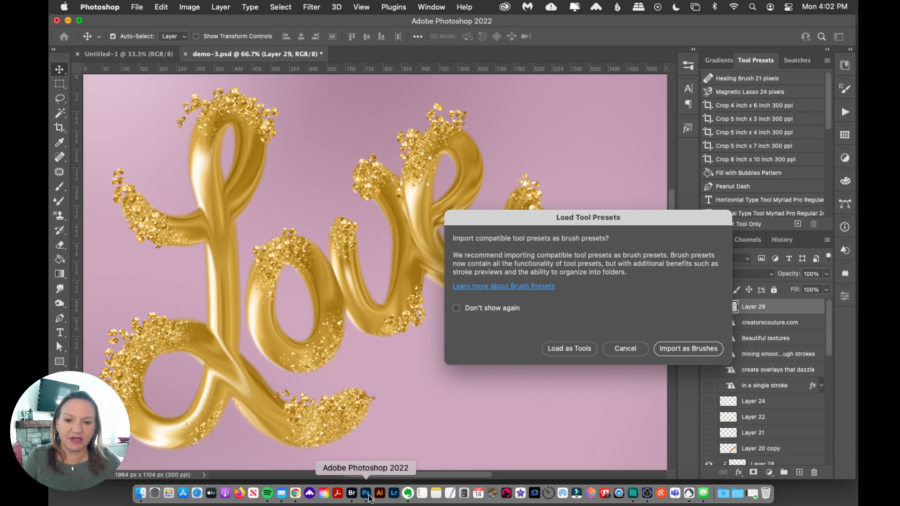
mouse_move(651, 327)
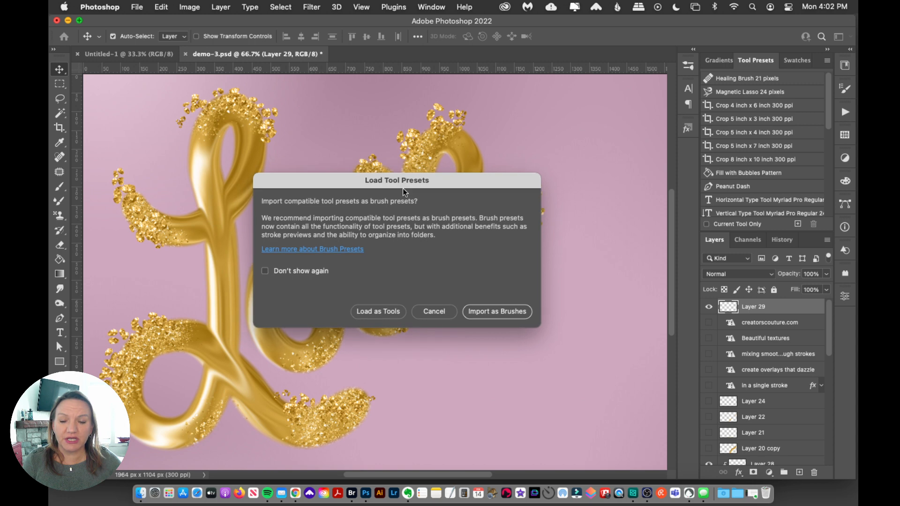
mouse_move(356, 318)
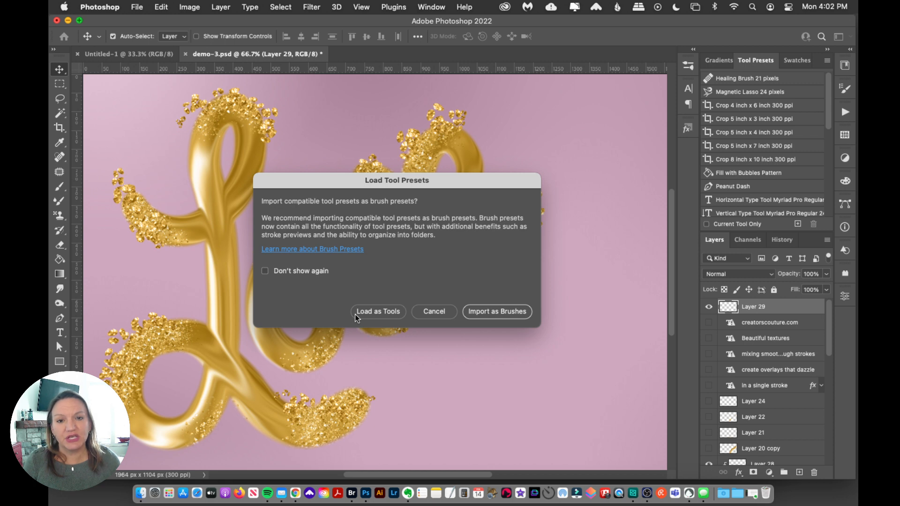
mouse_move(486, 213)
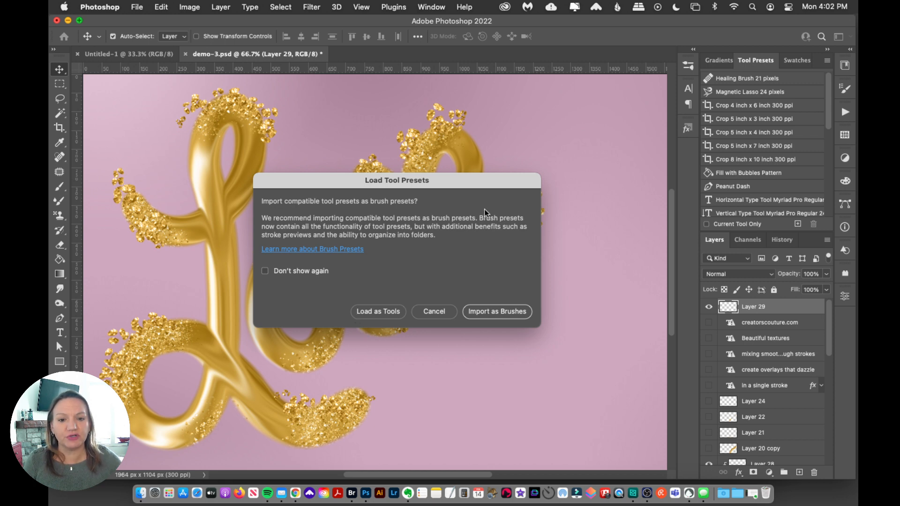
Step: Import the tool presets as brushes and view the new 24K-brushes 2 folder
click(496, 311)
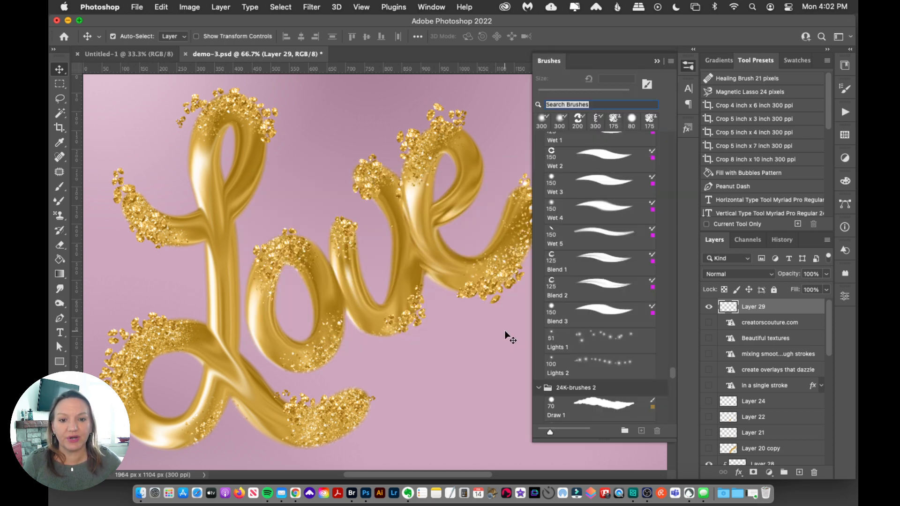
scroll(down, 3)
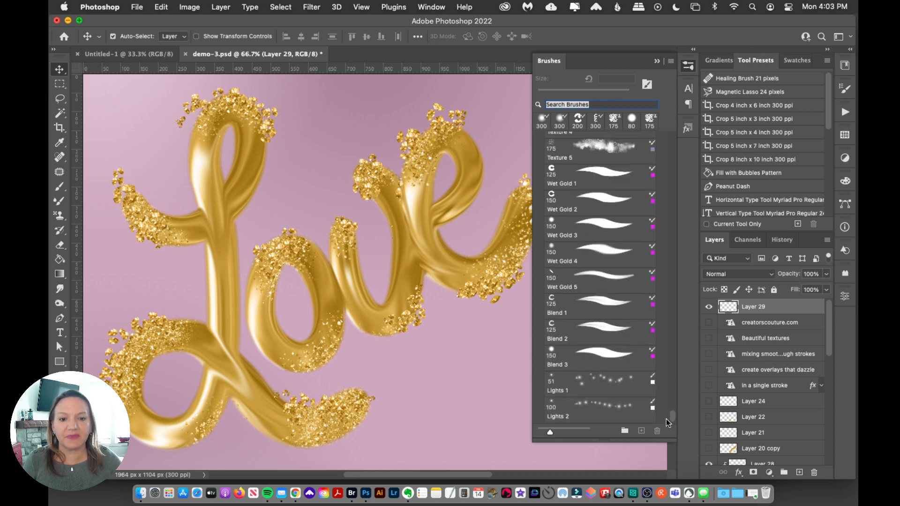